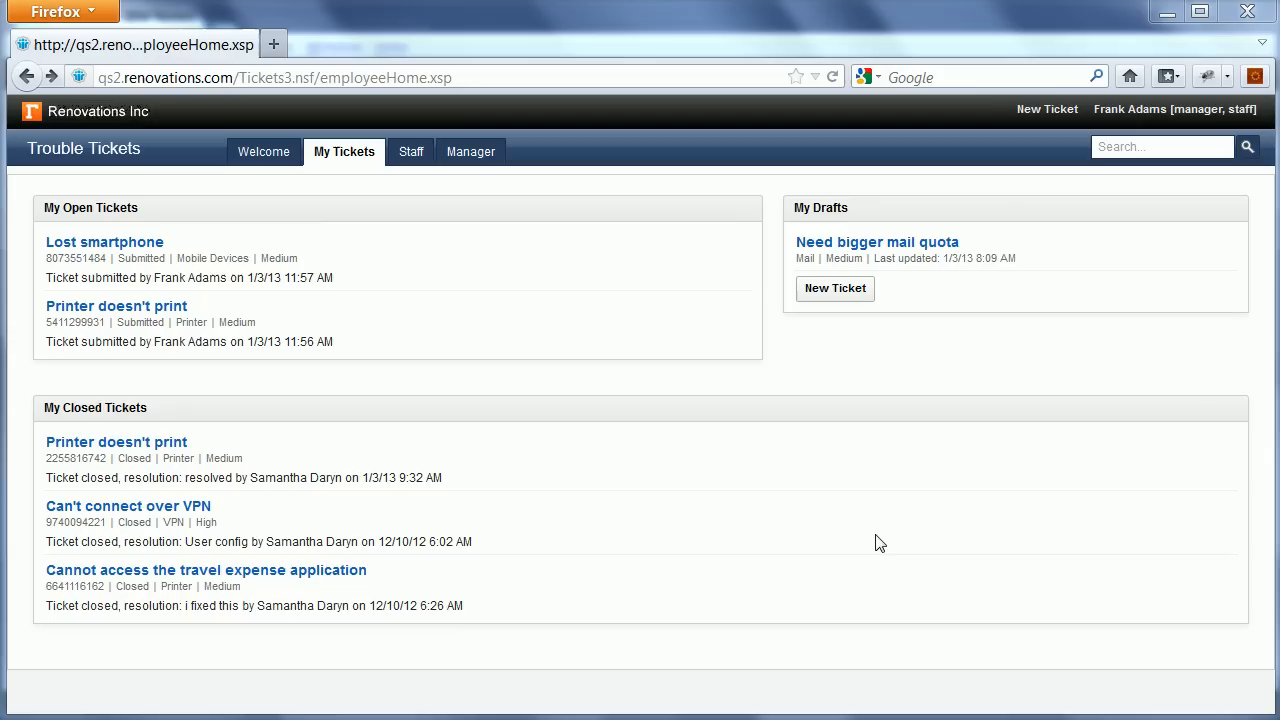
mouse_move(368, 268)
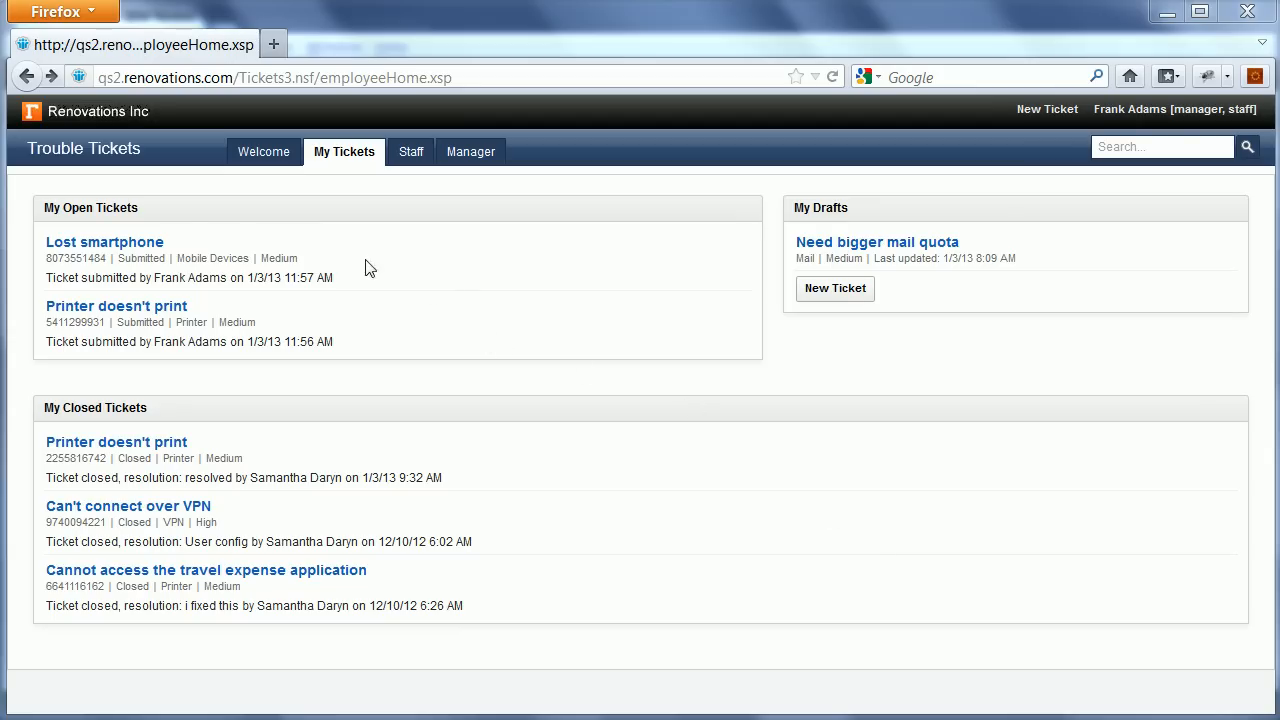
mouse_move(47, 155)
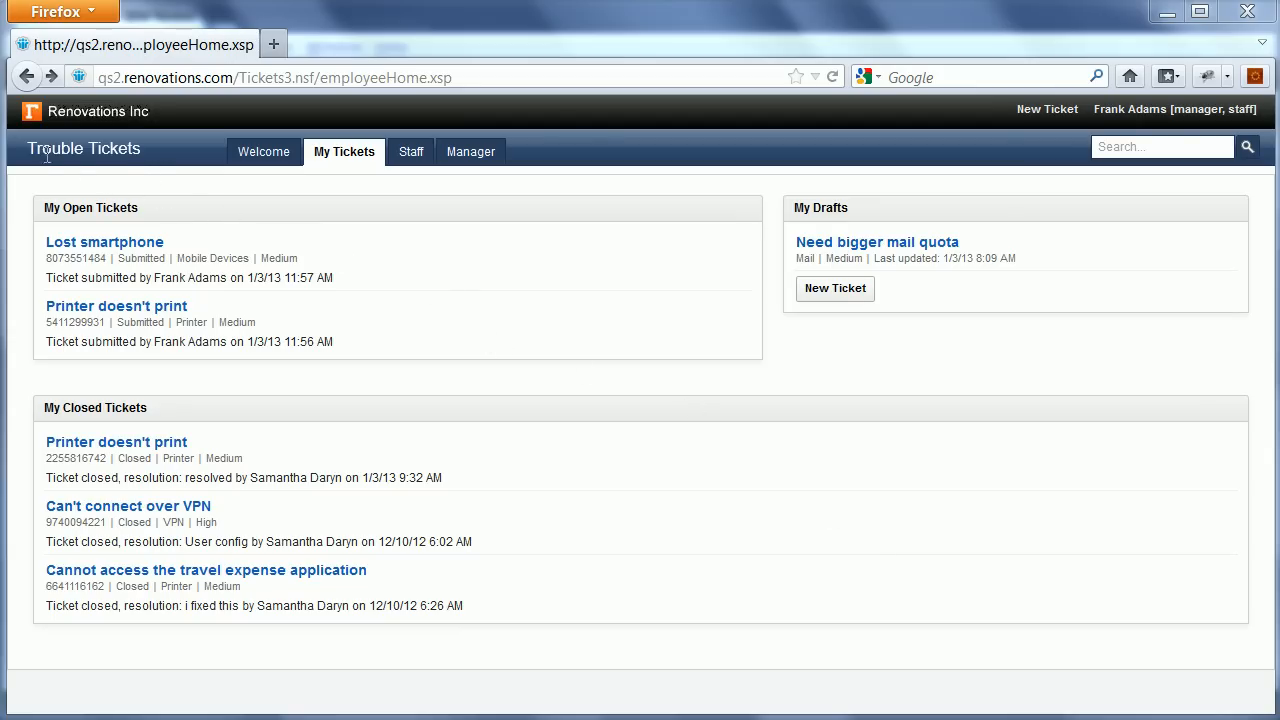
mouse_move(1093, 112)
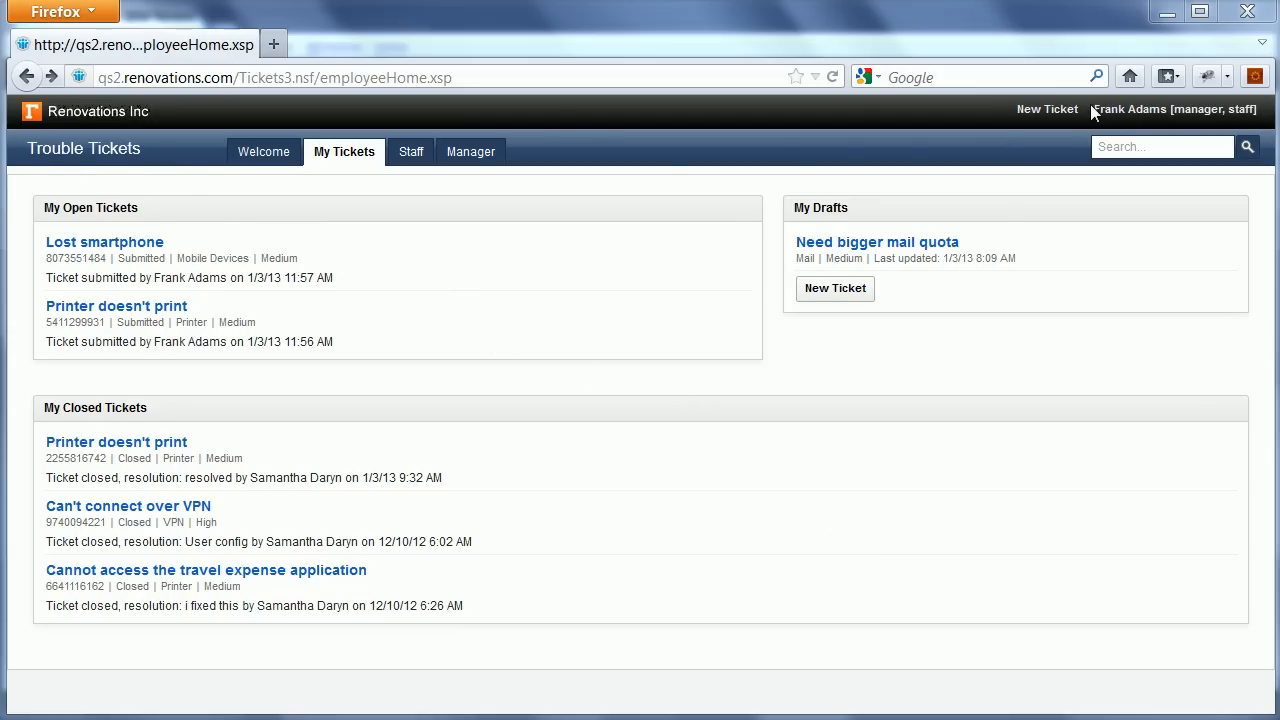
mouse_move(1160, 105)
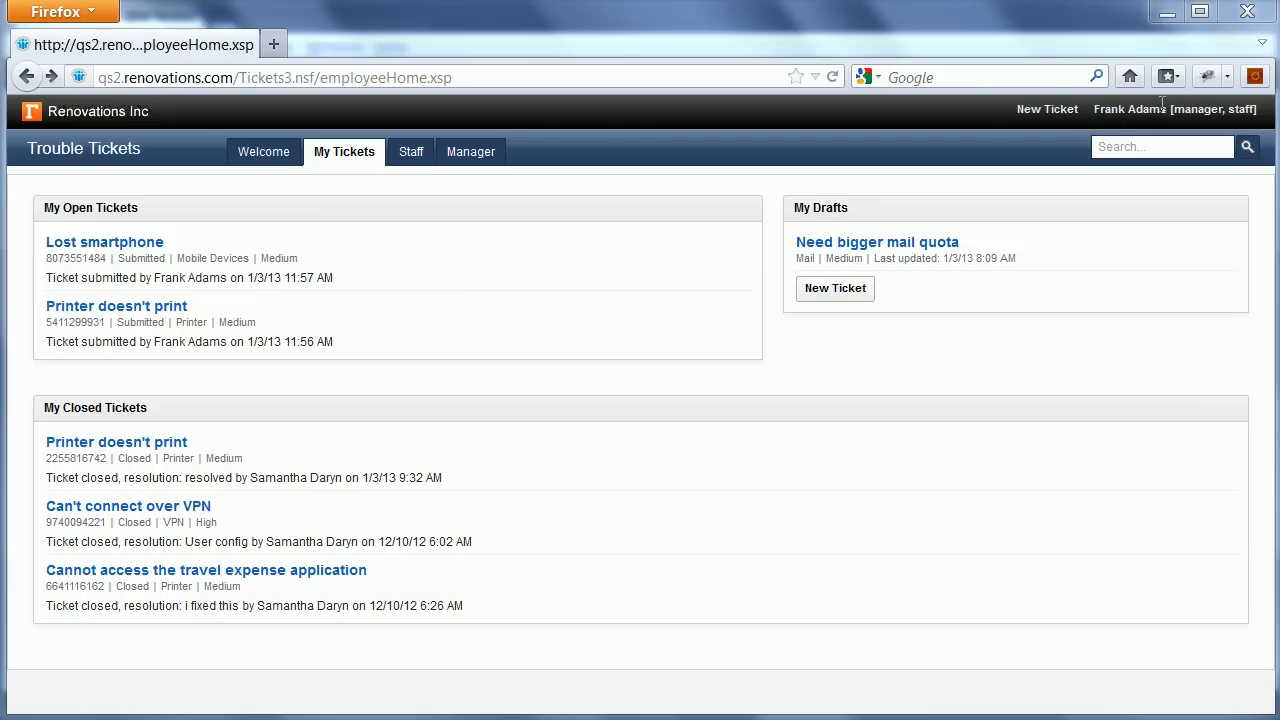
mouse_move(152, 245)
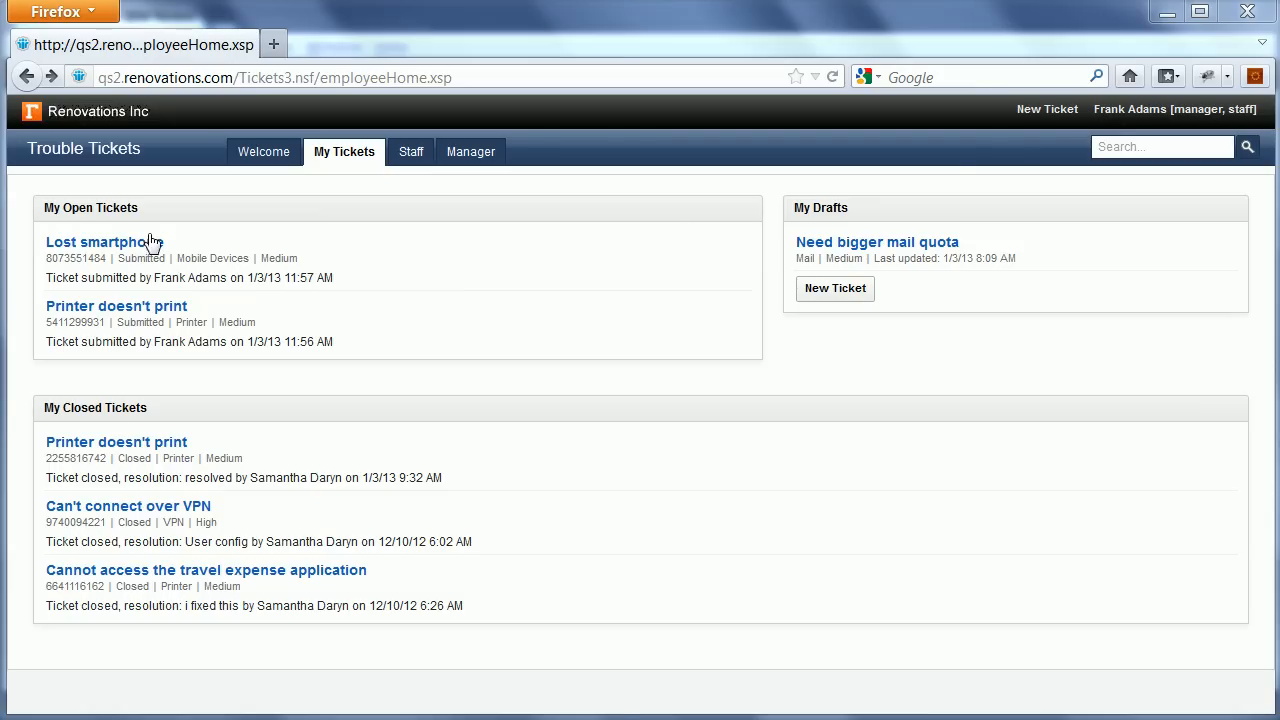
mouse_move(72, 306)
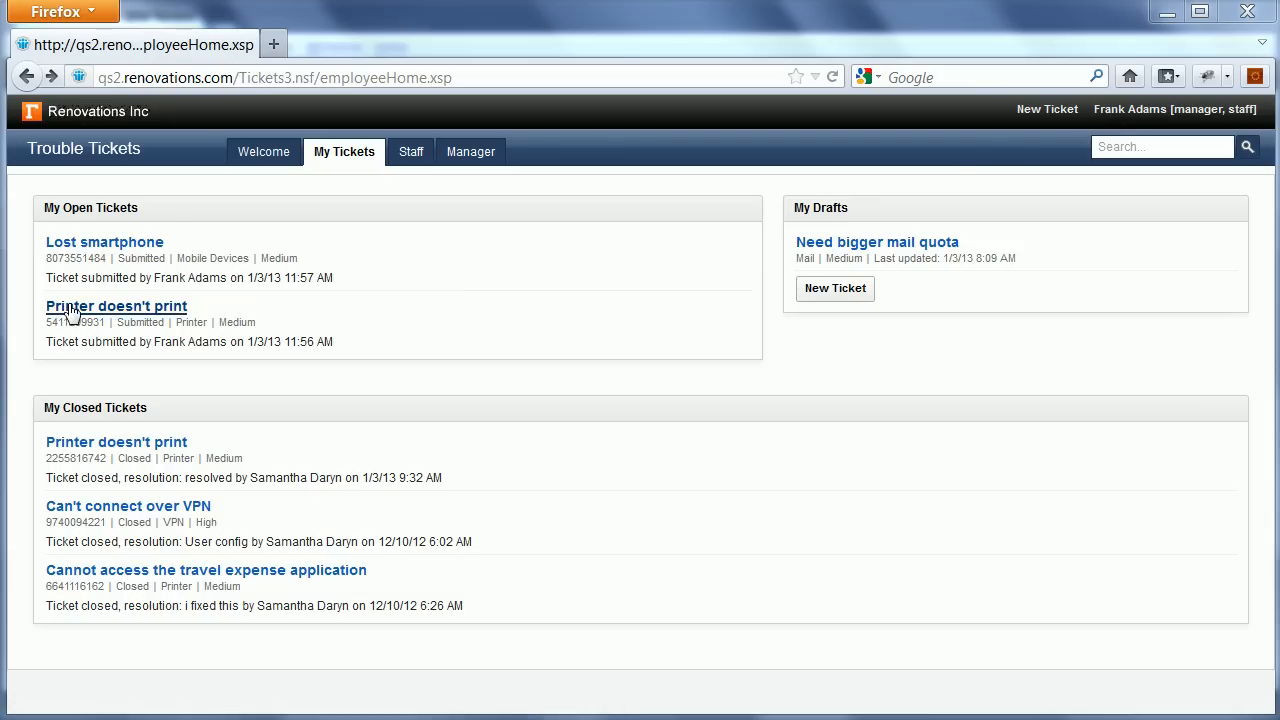
mouse_move(408, 304)
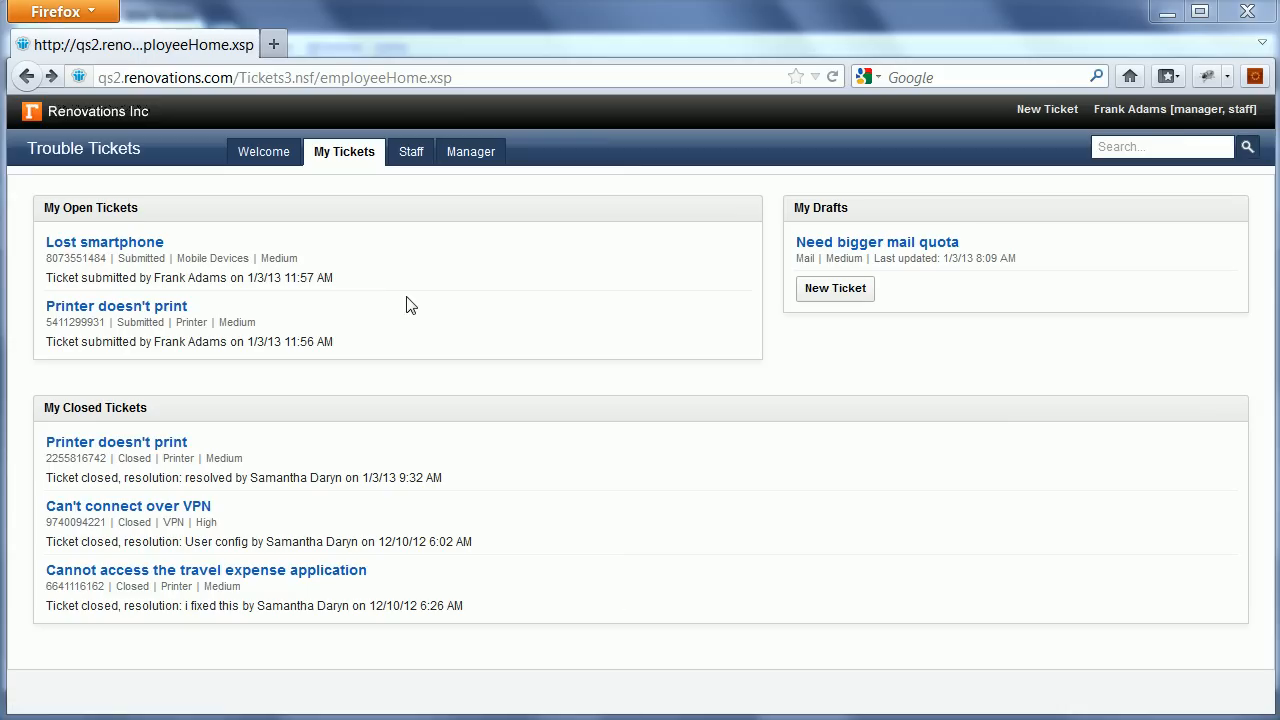
mouse_move(411, 200)
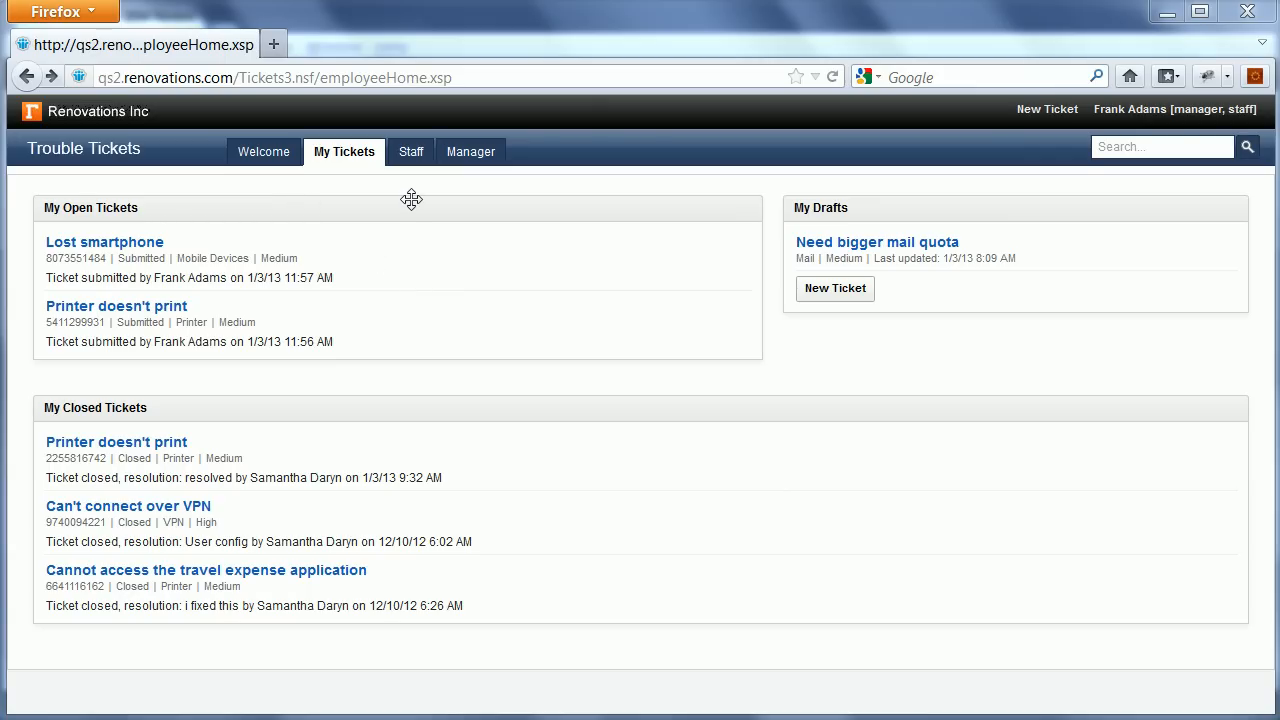
mouse_move(329, 200)
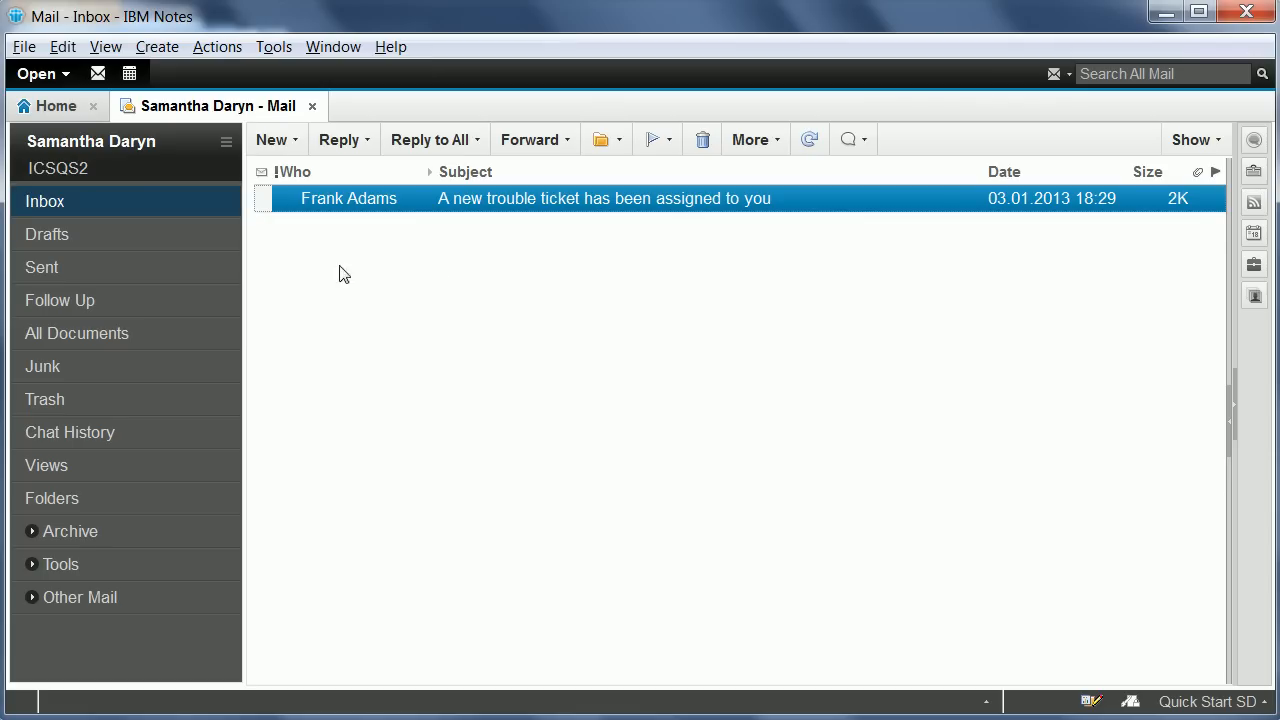
mouse_move(392, 225)
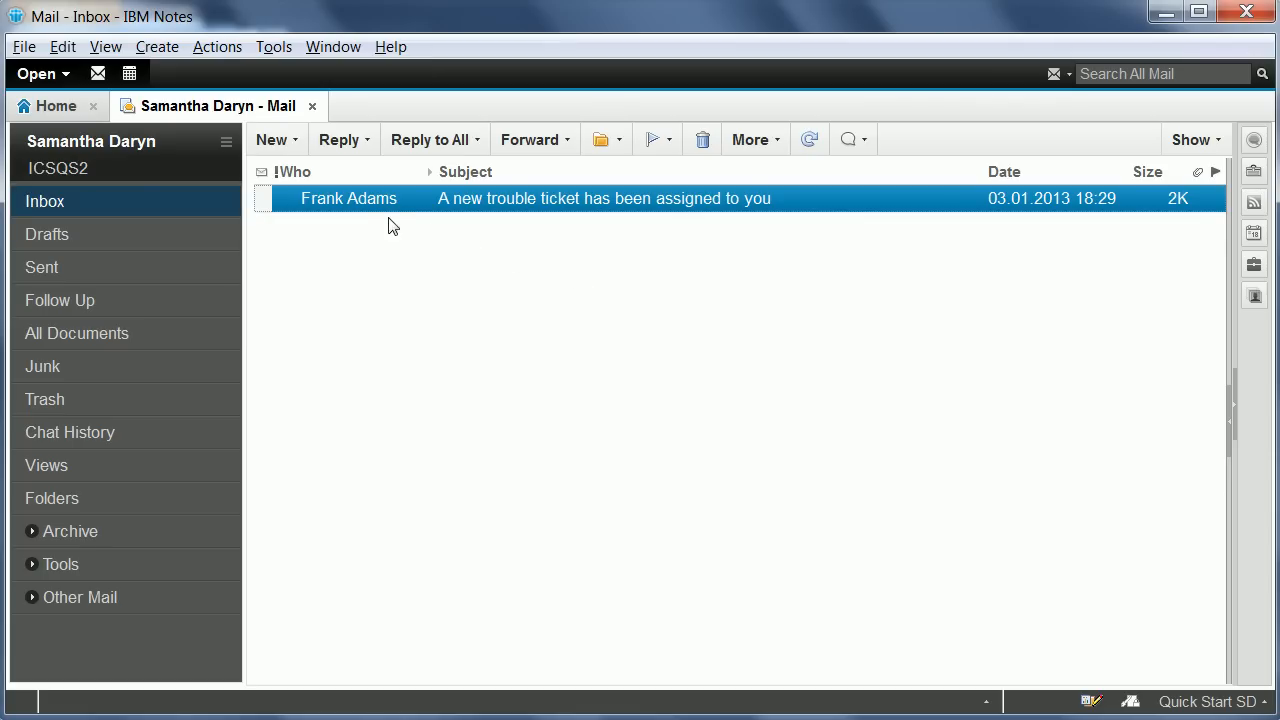
mouse_move(389, 205)
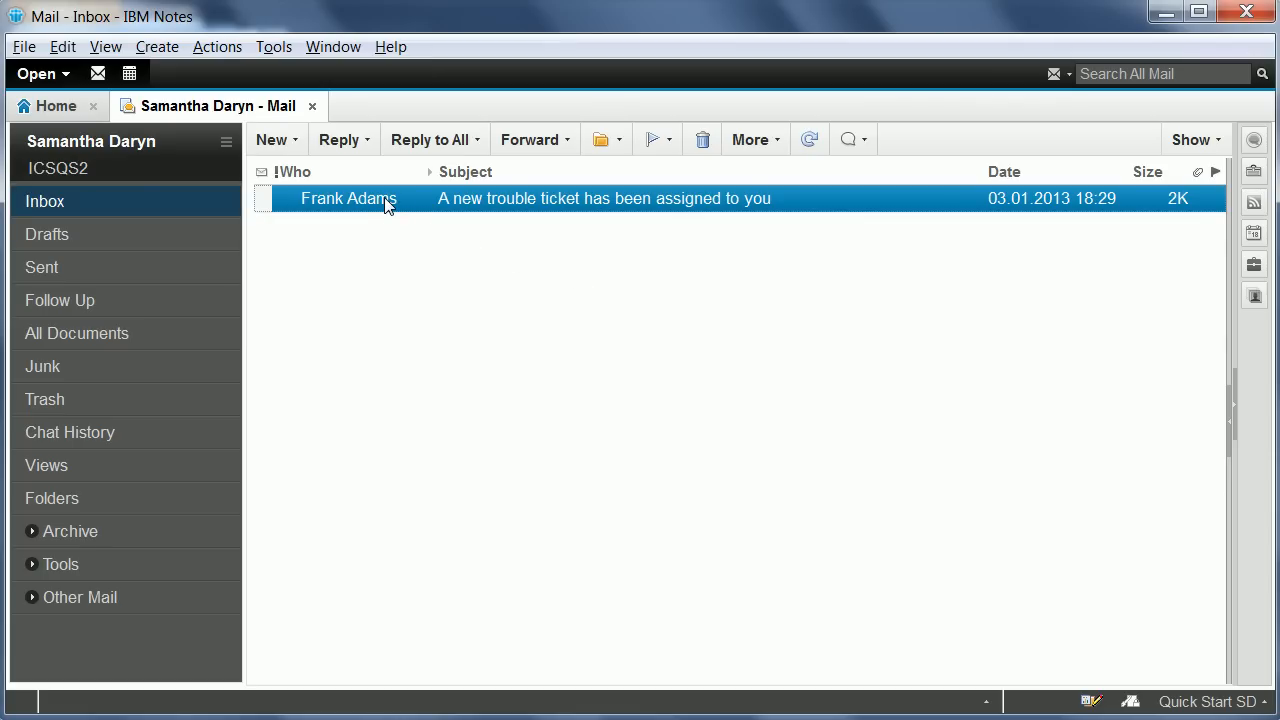
- Search Frank Adams' open tickets from the assignment email's context menu in IBM Notes
right_click(388, 198)
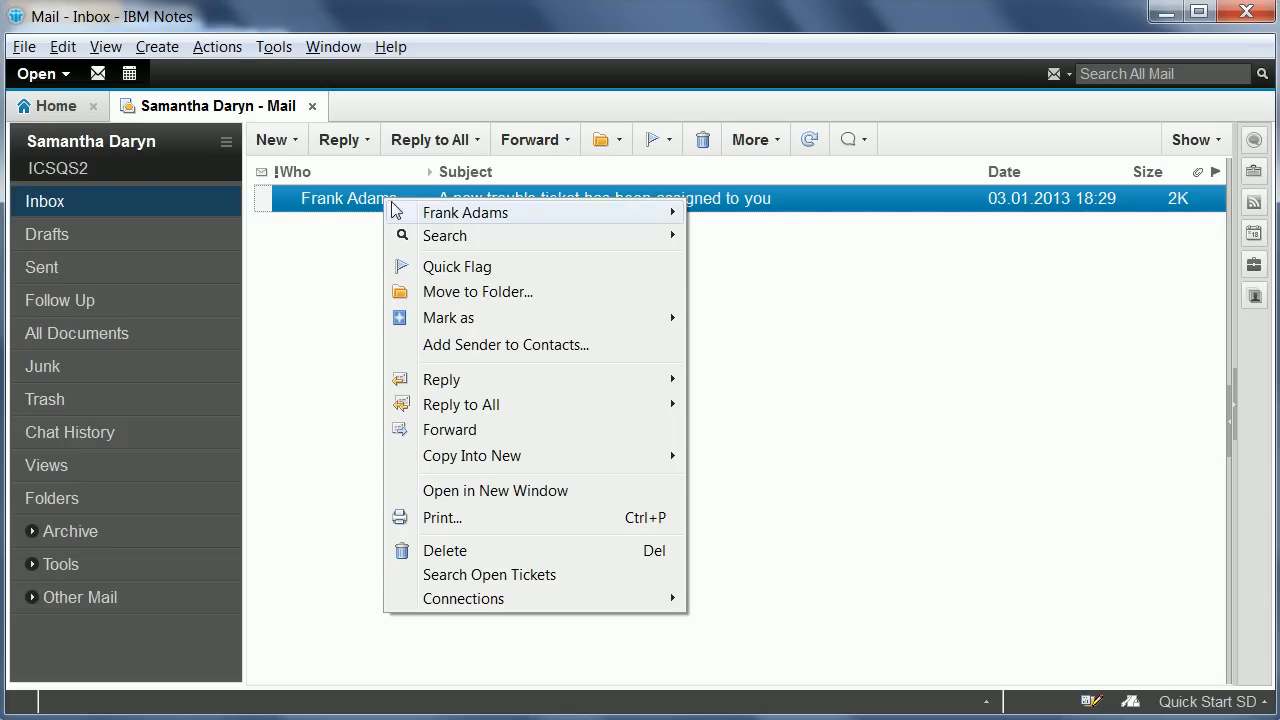
mouse_move(548, 581)
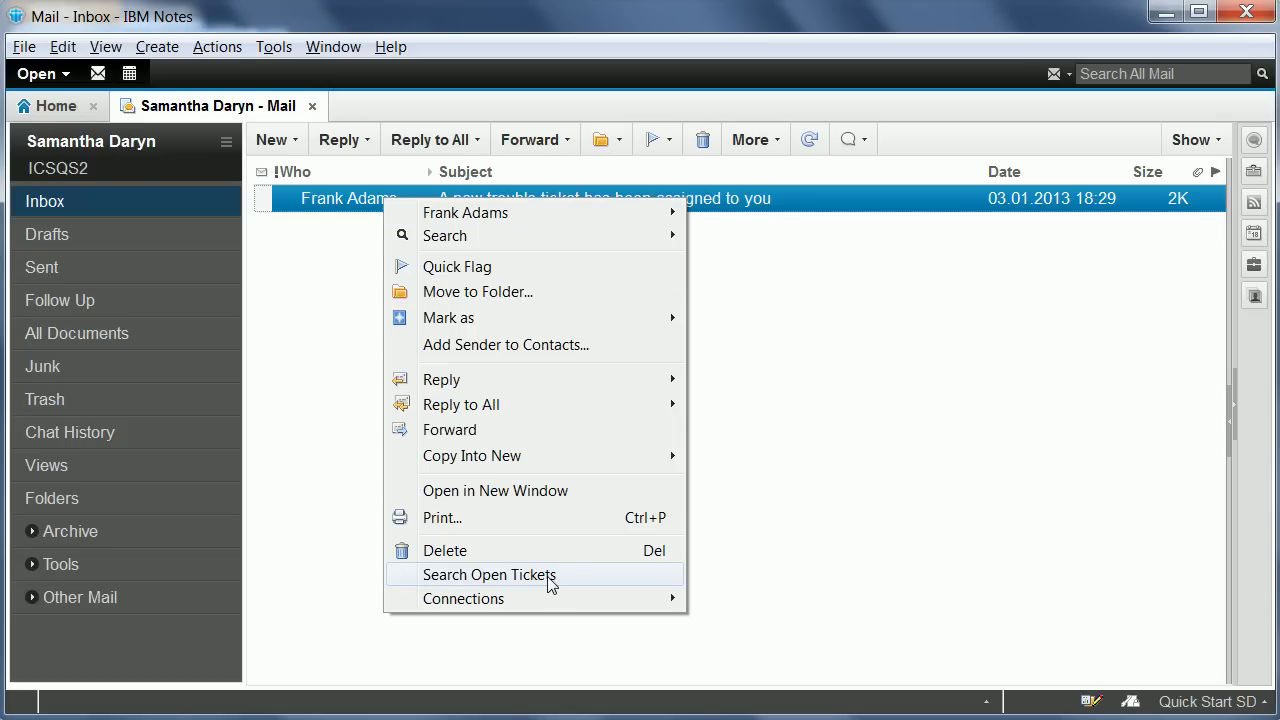
left_click(489, 574)
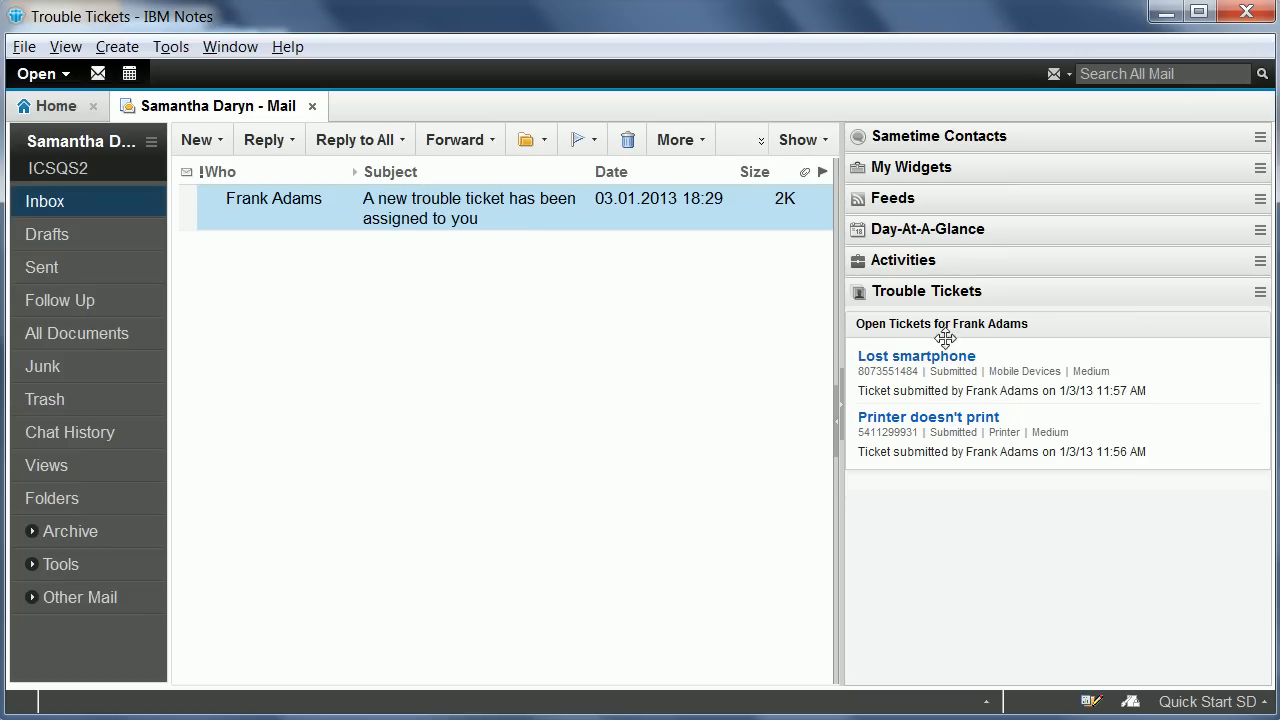
mouse_move(1170, 397)
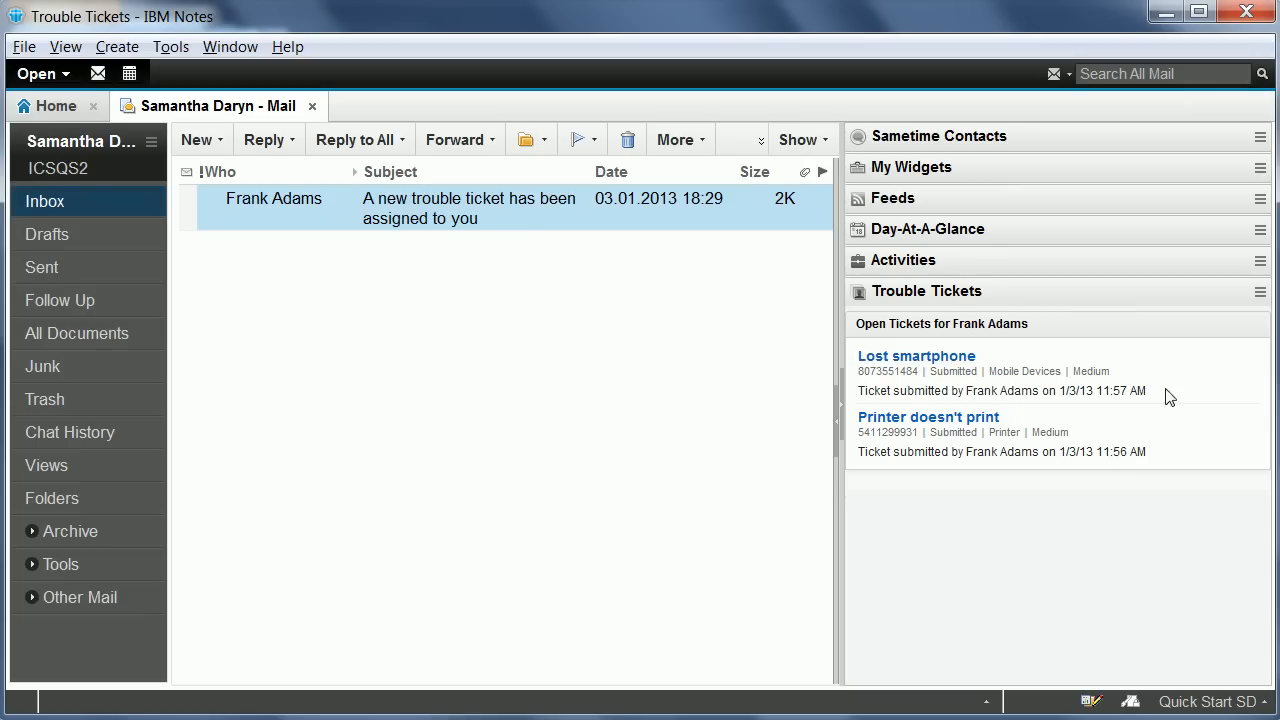
mouse_move(1077, 546)
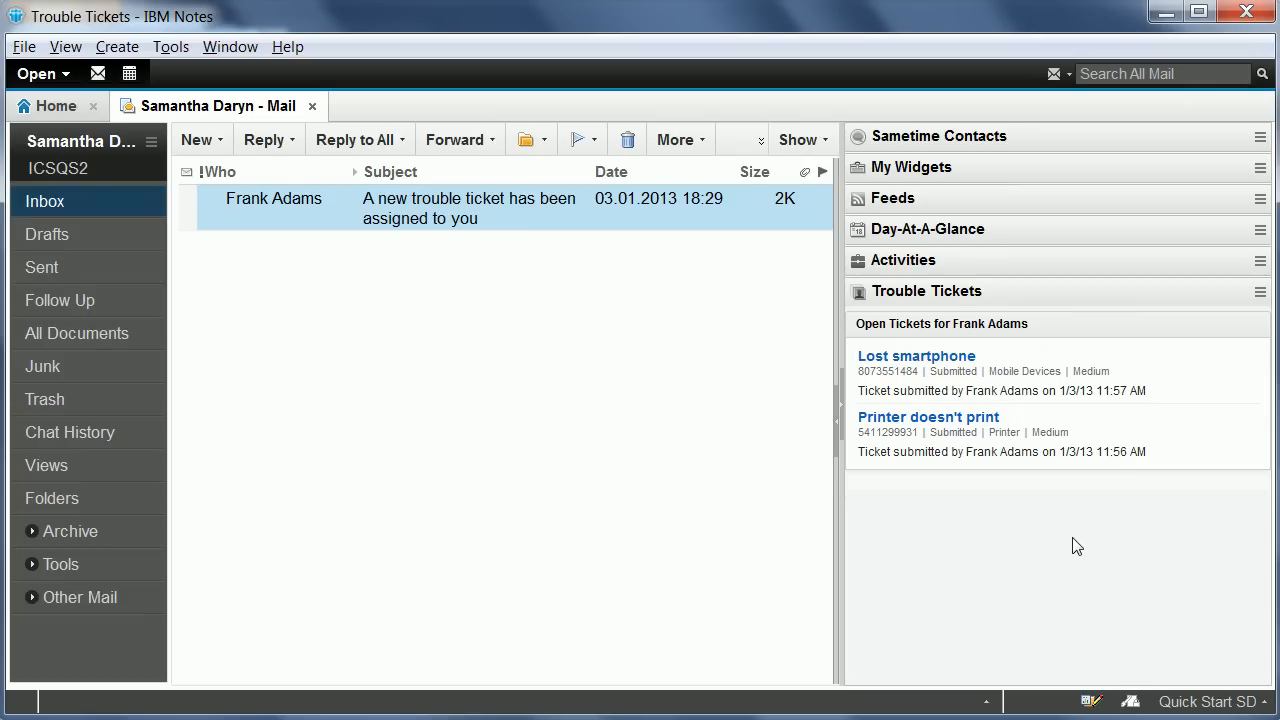
mouse_move(1086, 314)
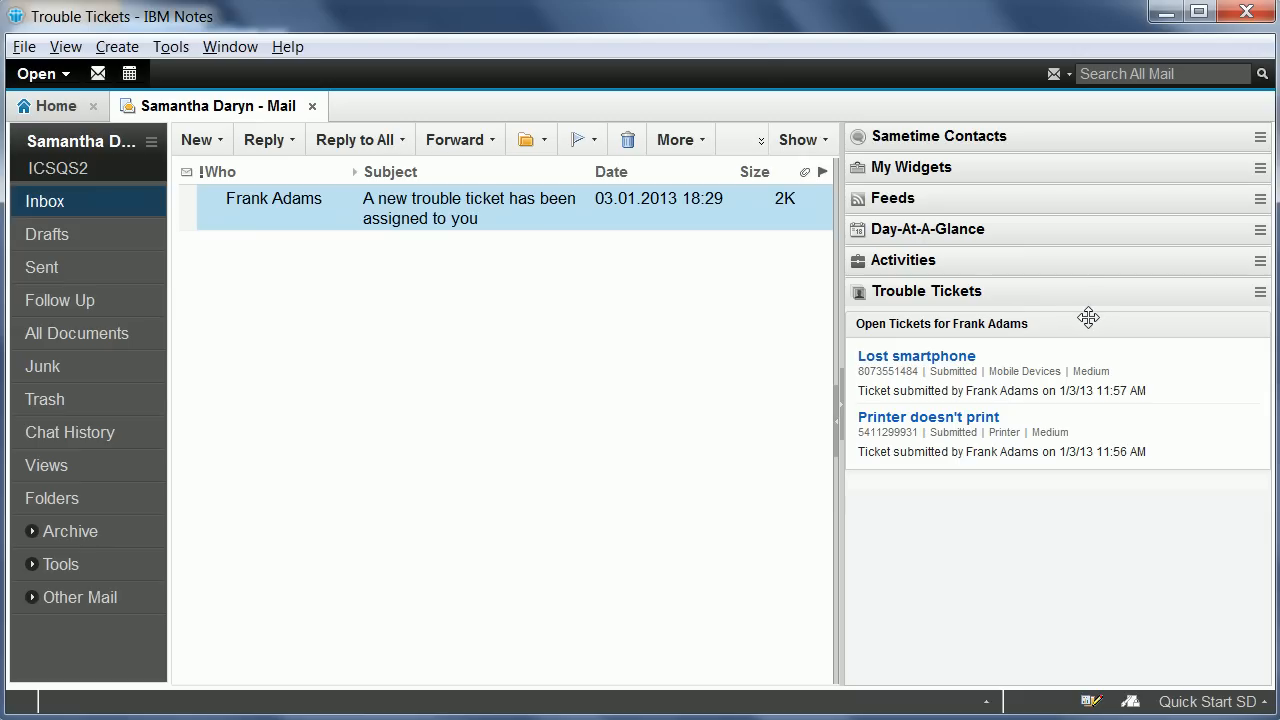
mouse_move(1074, 318)
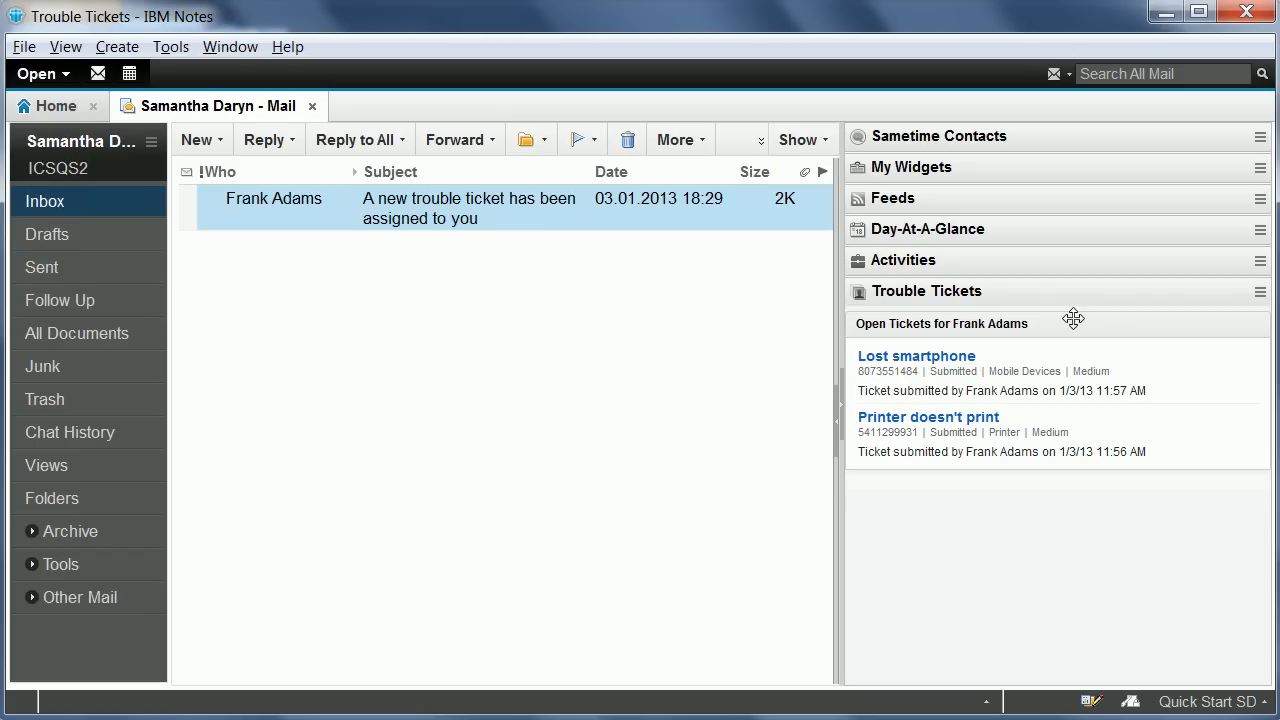
mouse_move(1128, 440)
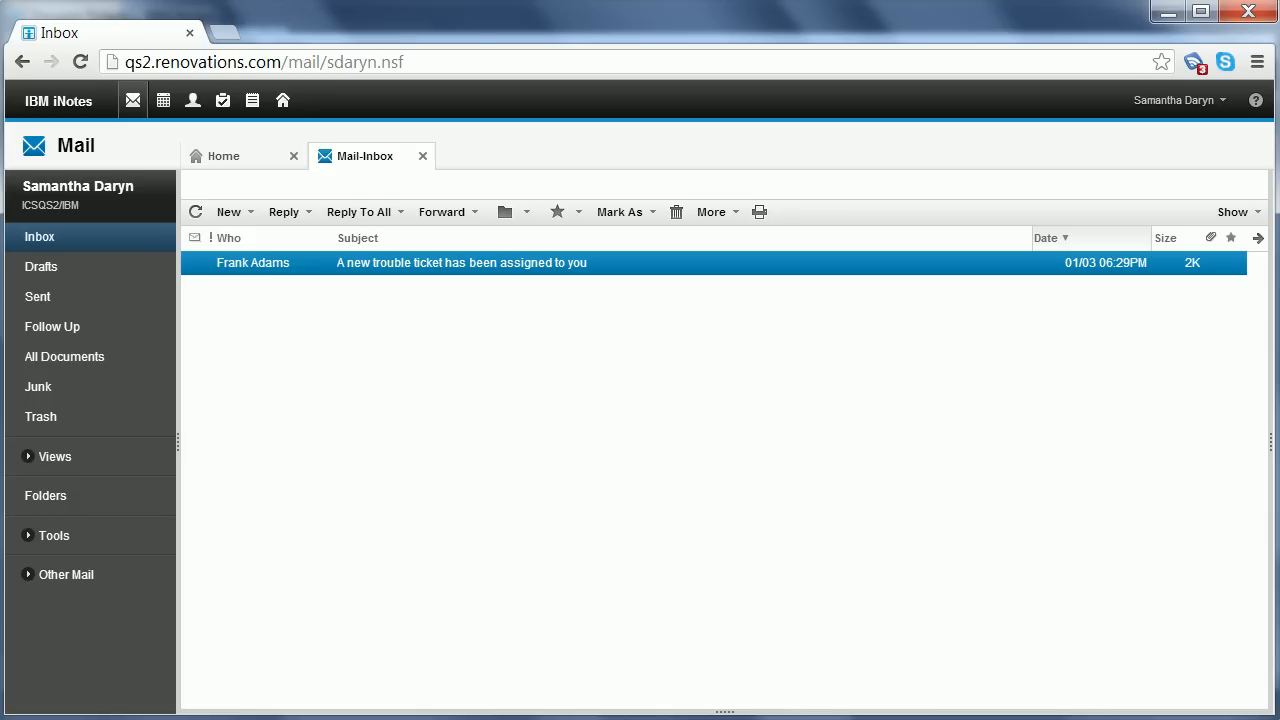
mouse_move(484, 349)
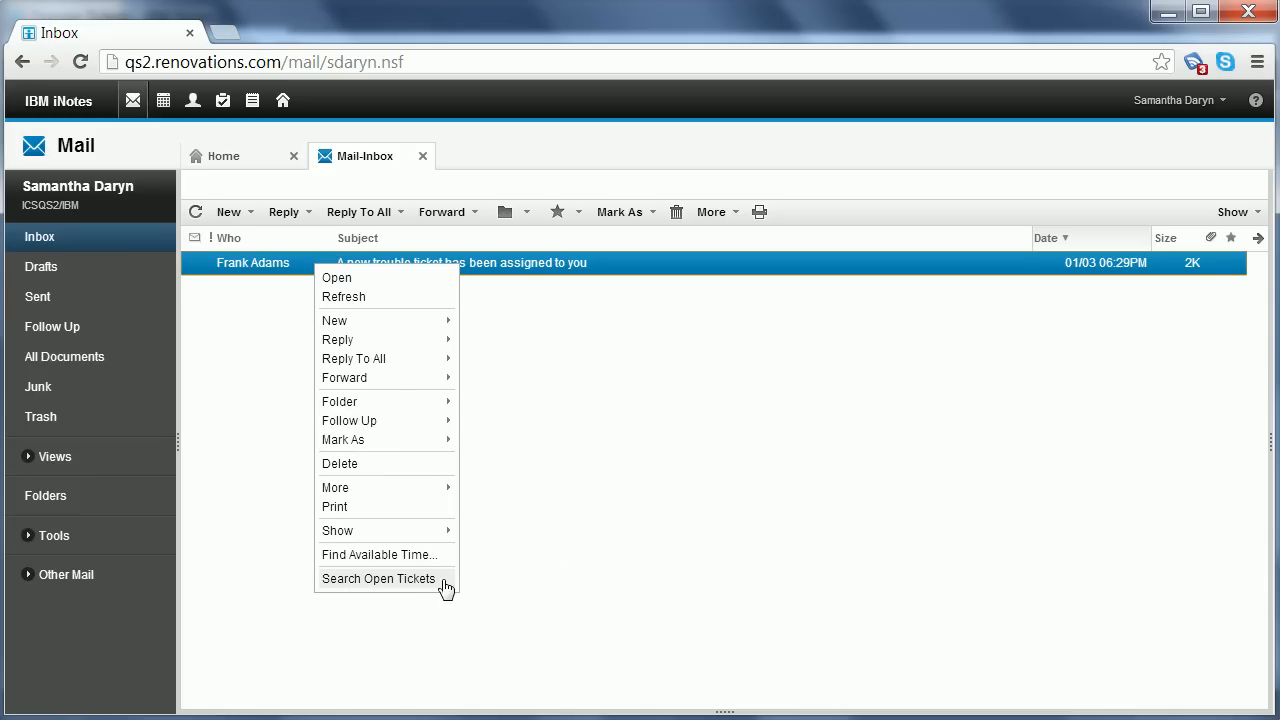
left_click(379, 578)
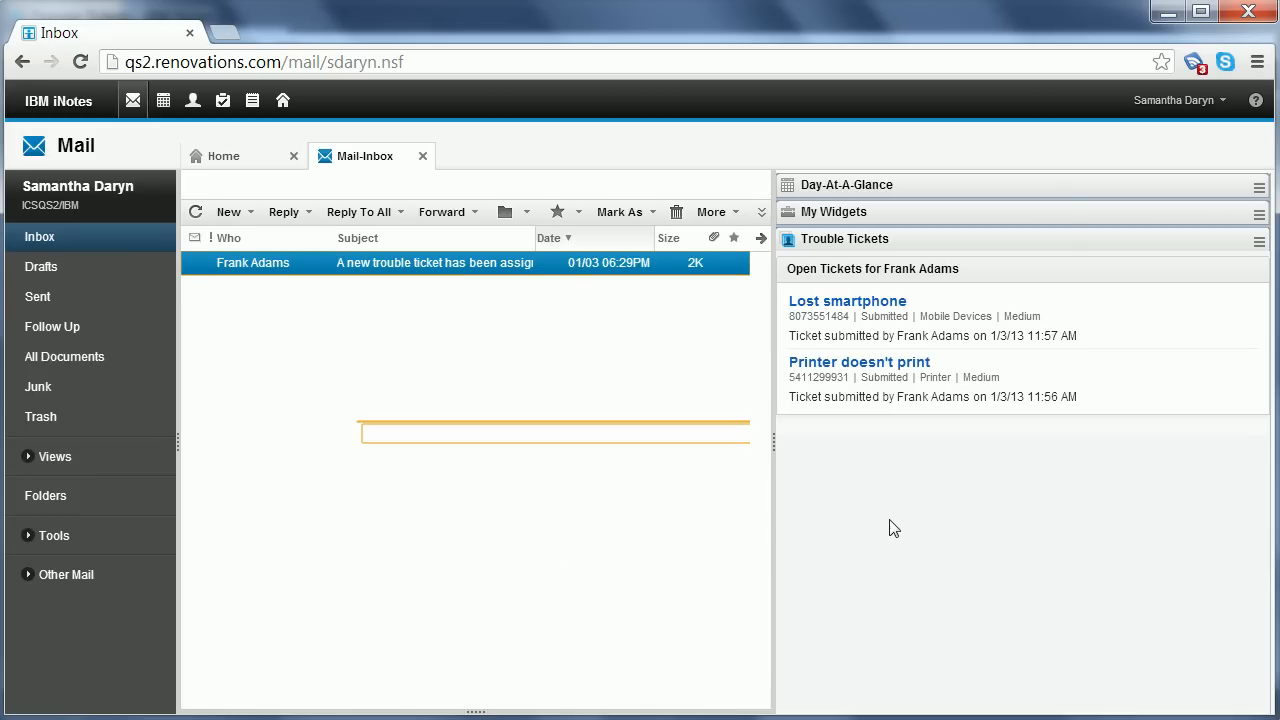
mouse_move(1059, 542)
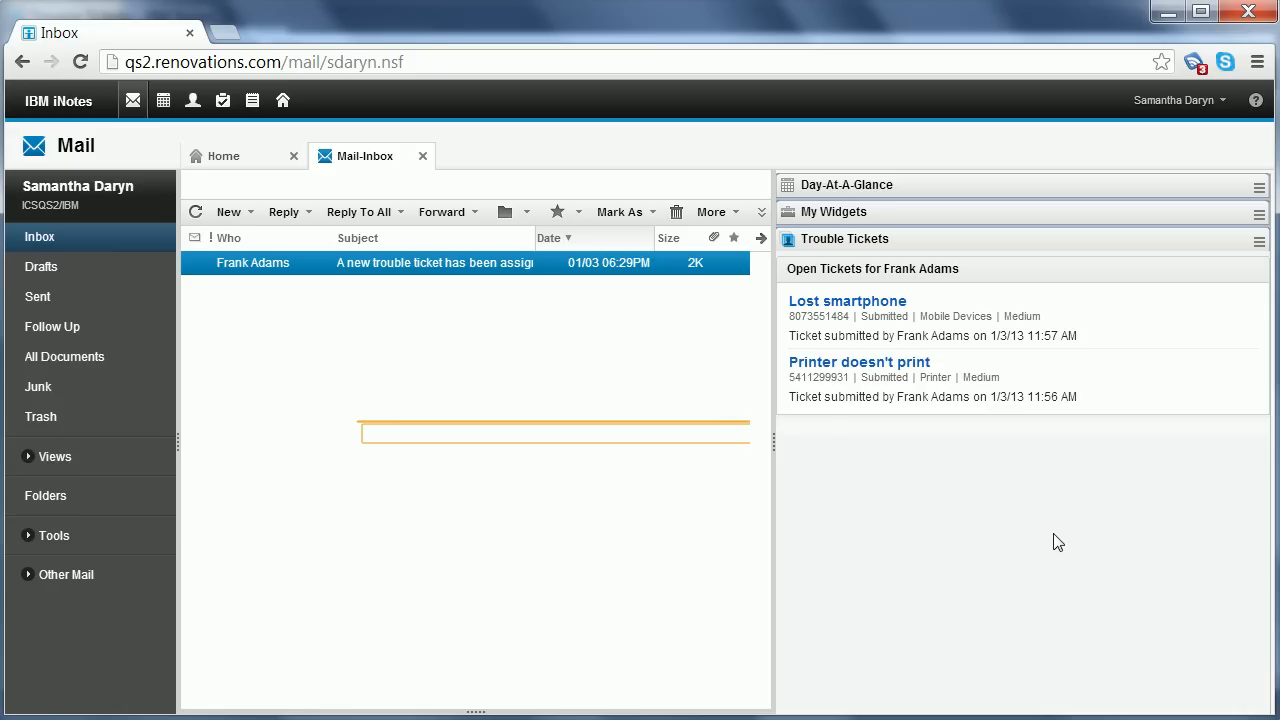
mouse_move(899, 543)
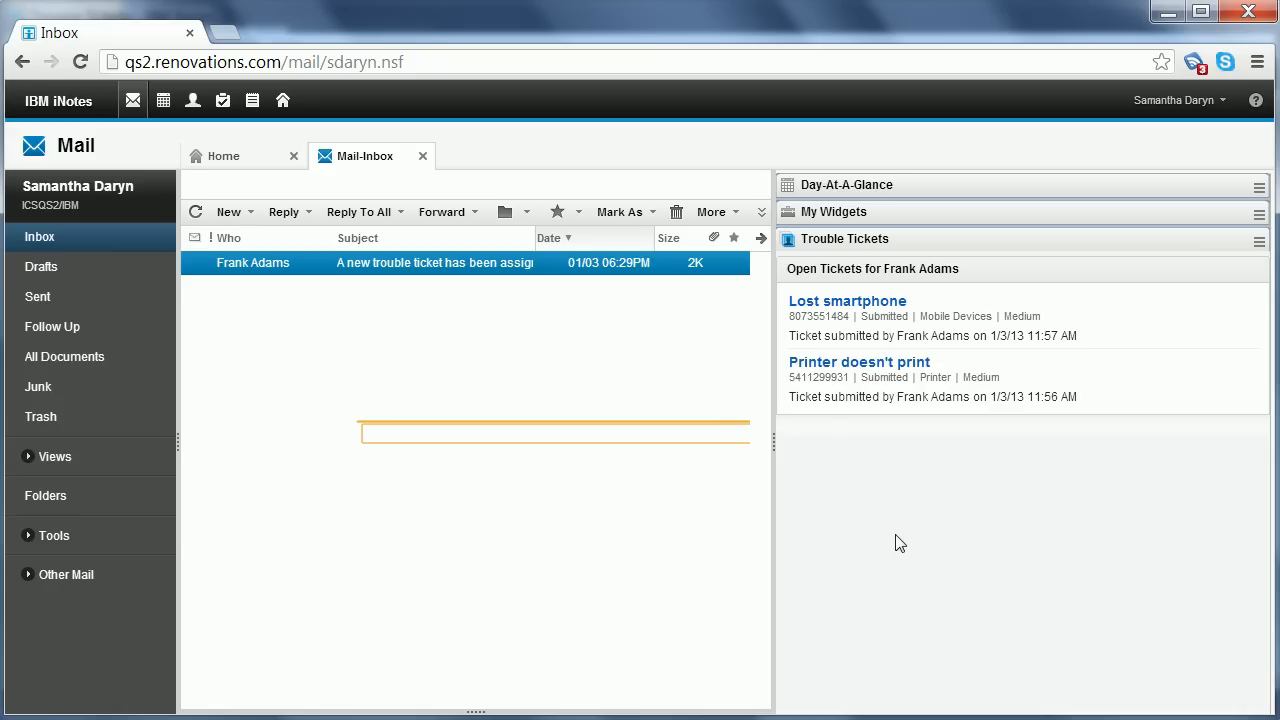